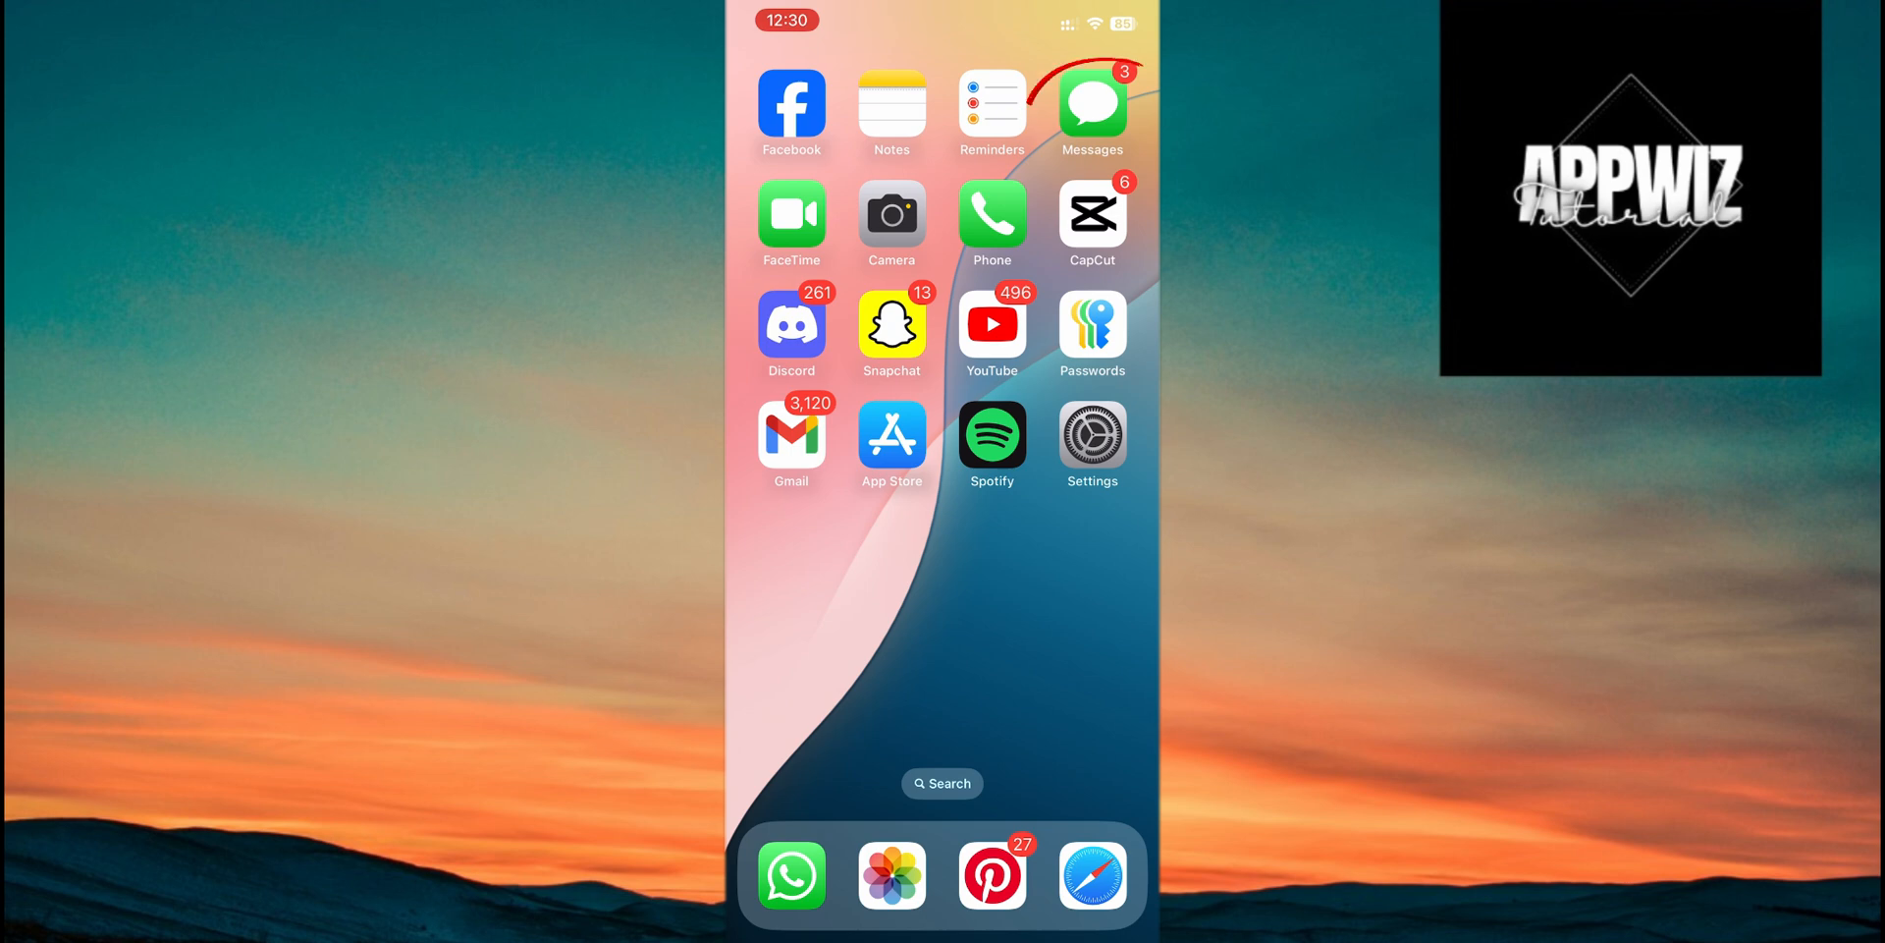
# Open the Messages chat and draft 'Hello everyone', fixing the misspelled 'eveyone'.
pyautogui.click(1089, 104)
pyautogui.write('H')
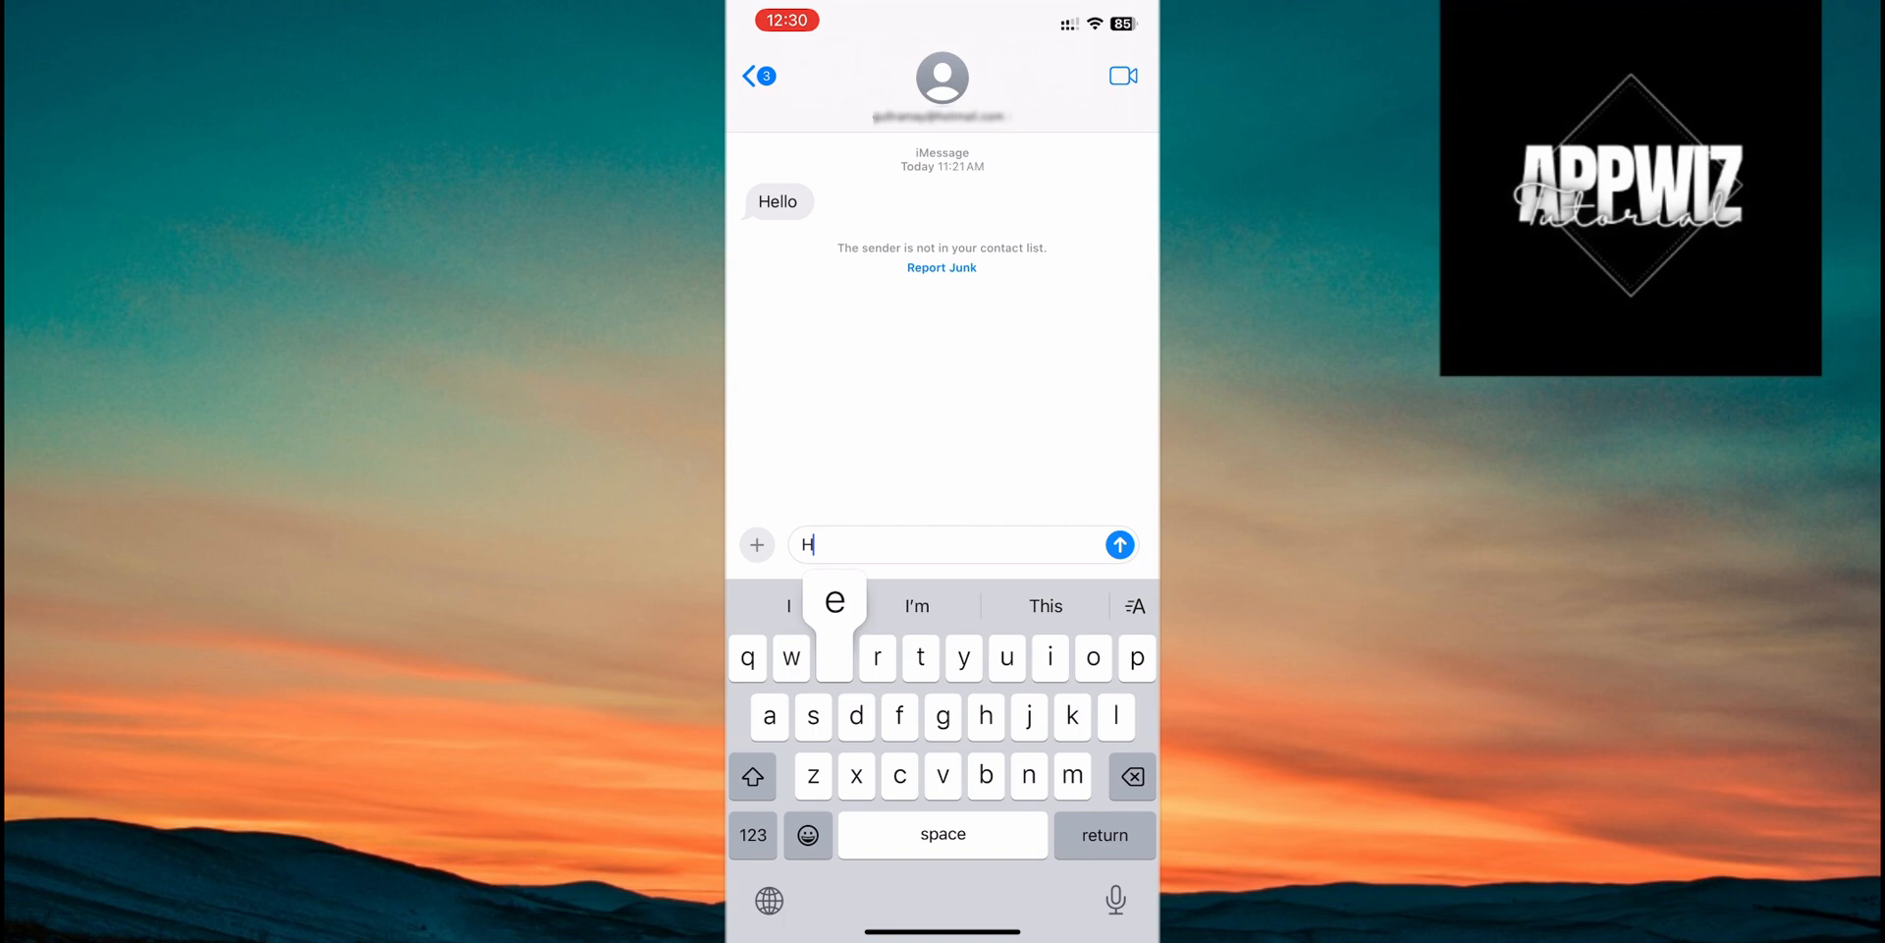
pyautogui.write('ello eveyone')
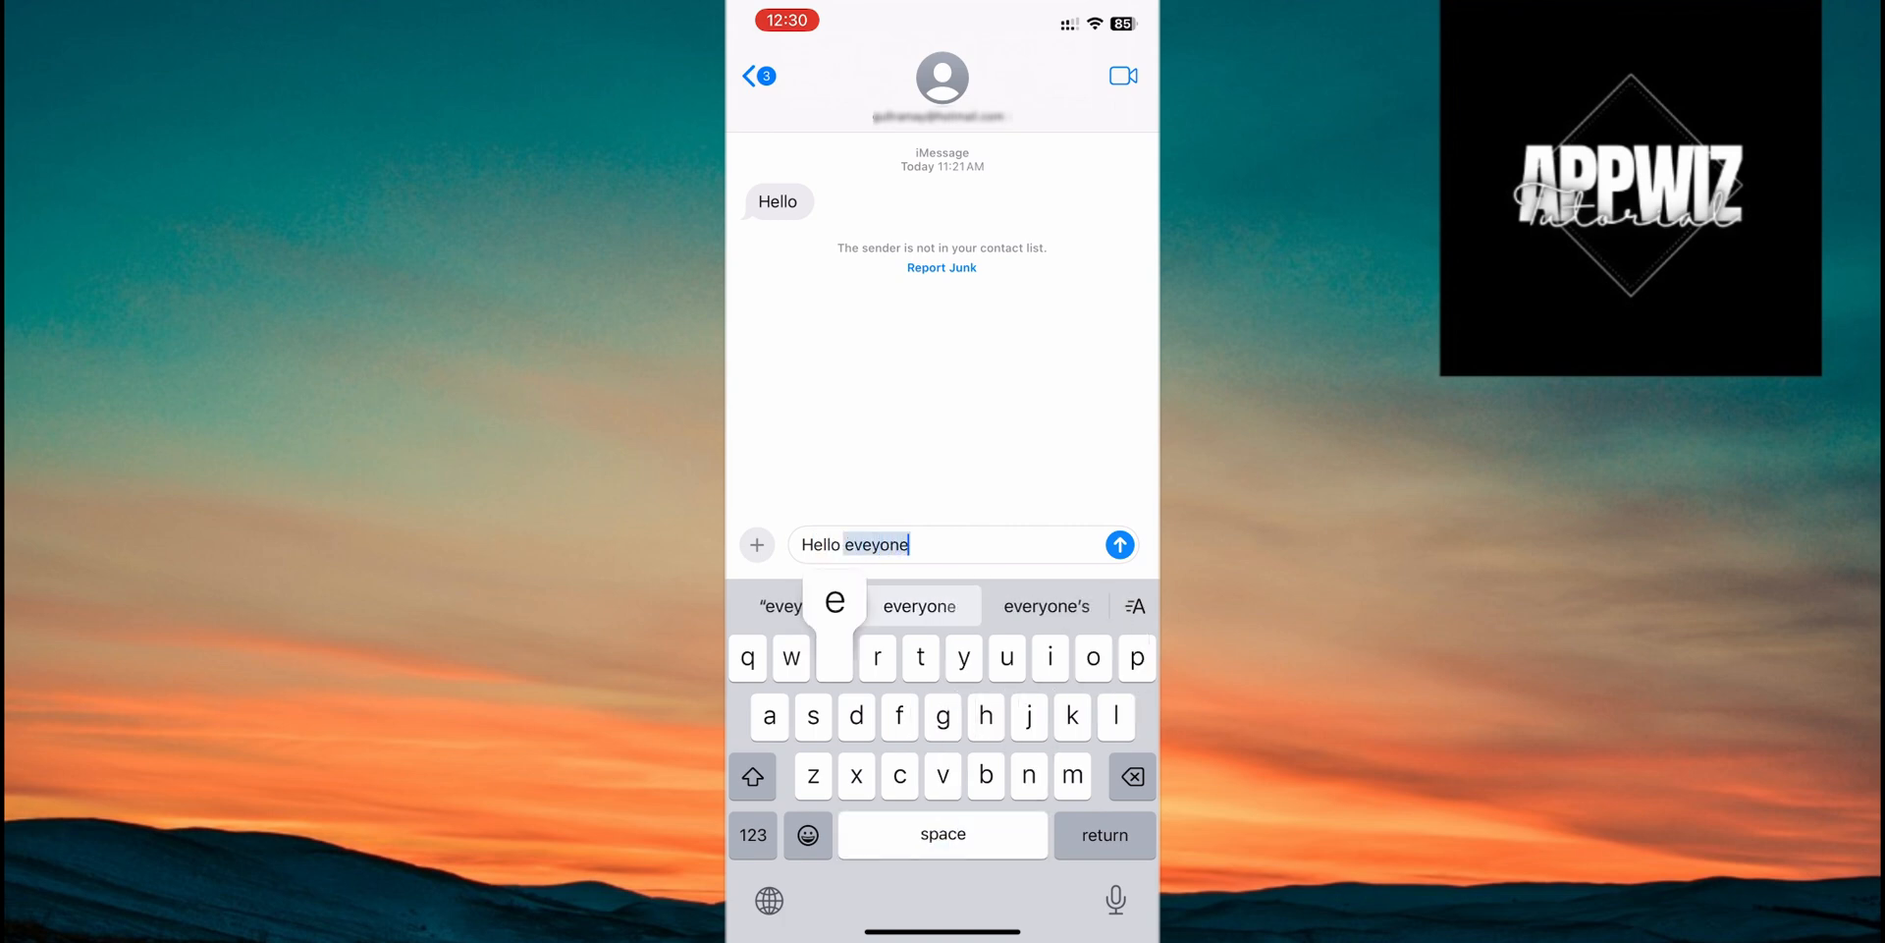
pyautogui.click(920, 604)
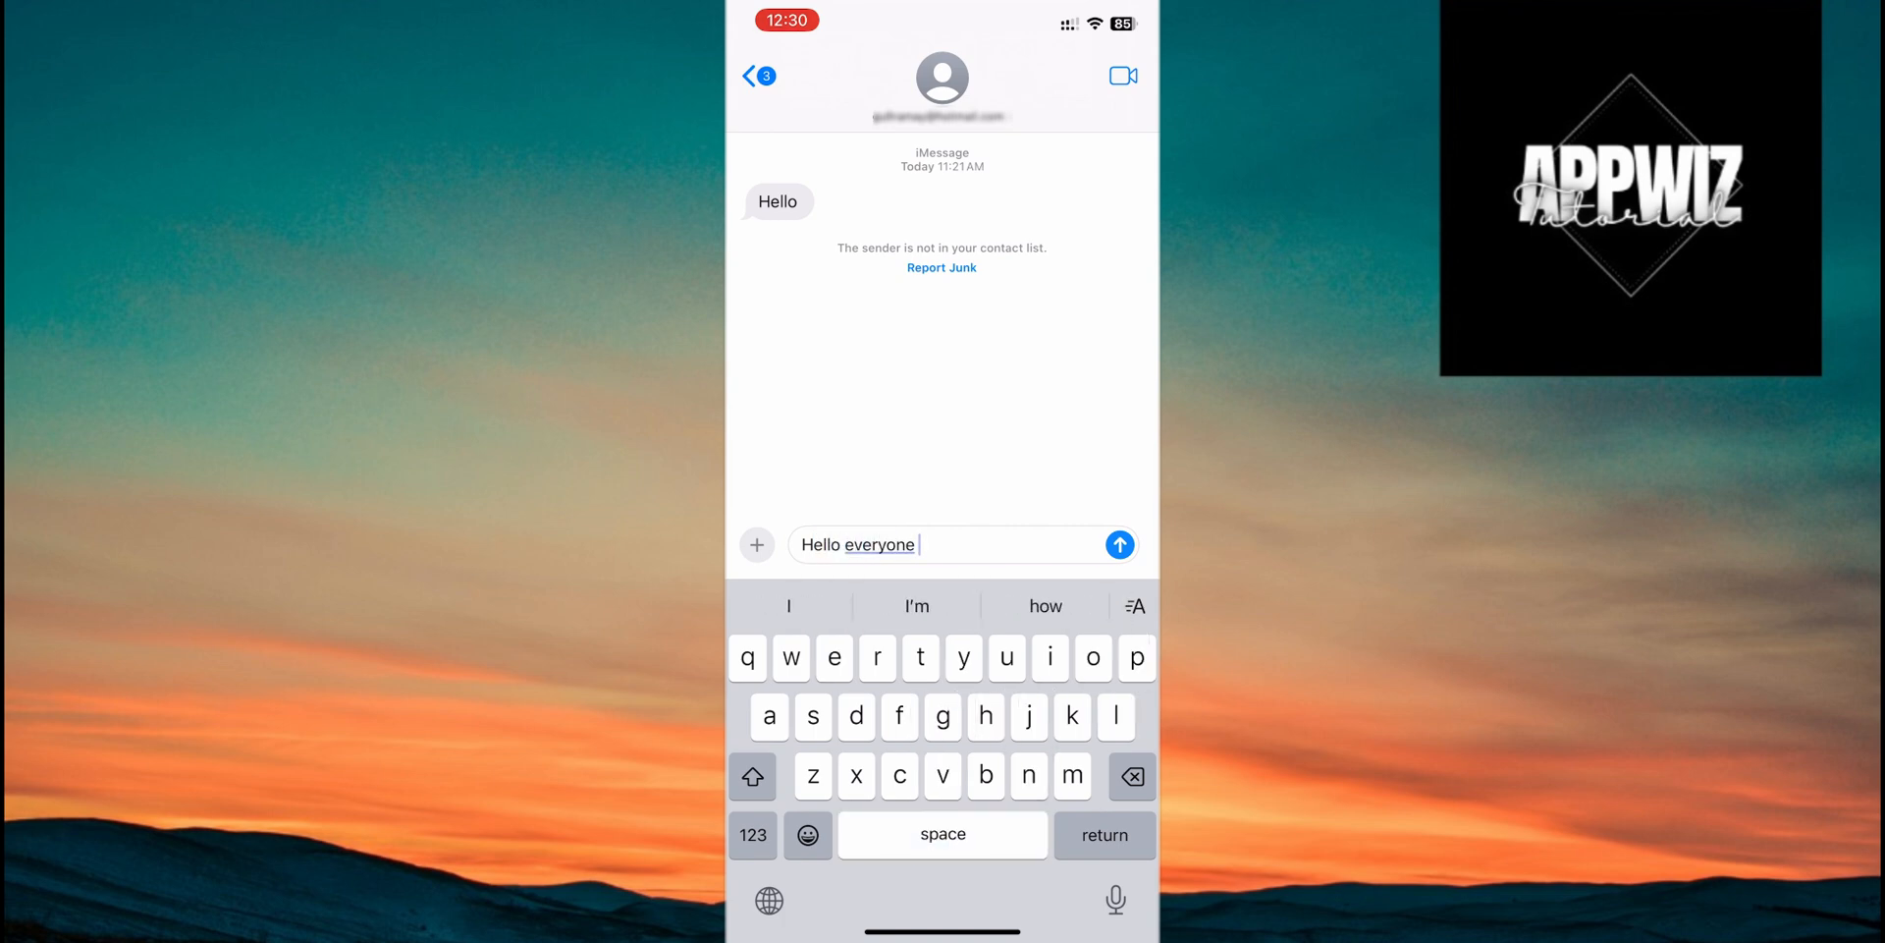
# Select the drafted text, apply the Shake text effect, and send it.
pyautogui.doubleClick(857, 543)
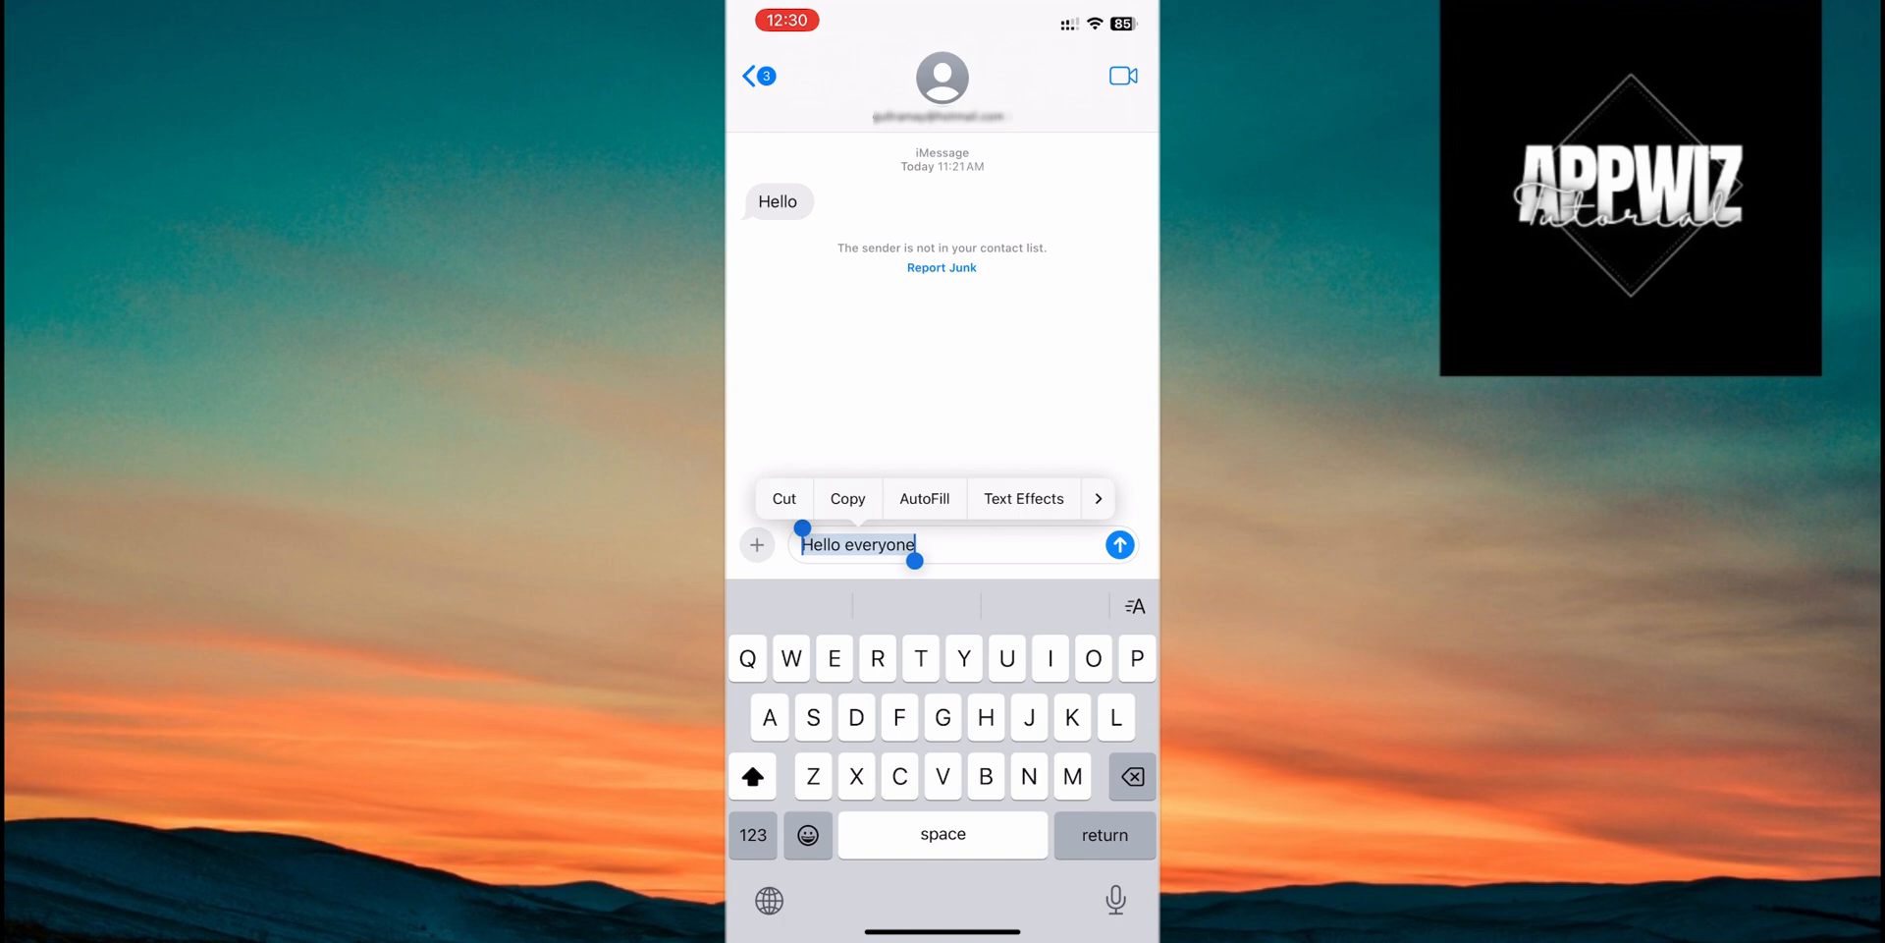
pyautogui.click(1023, 497)
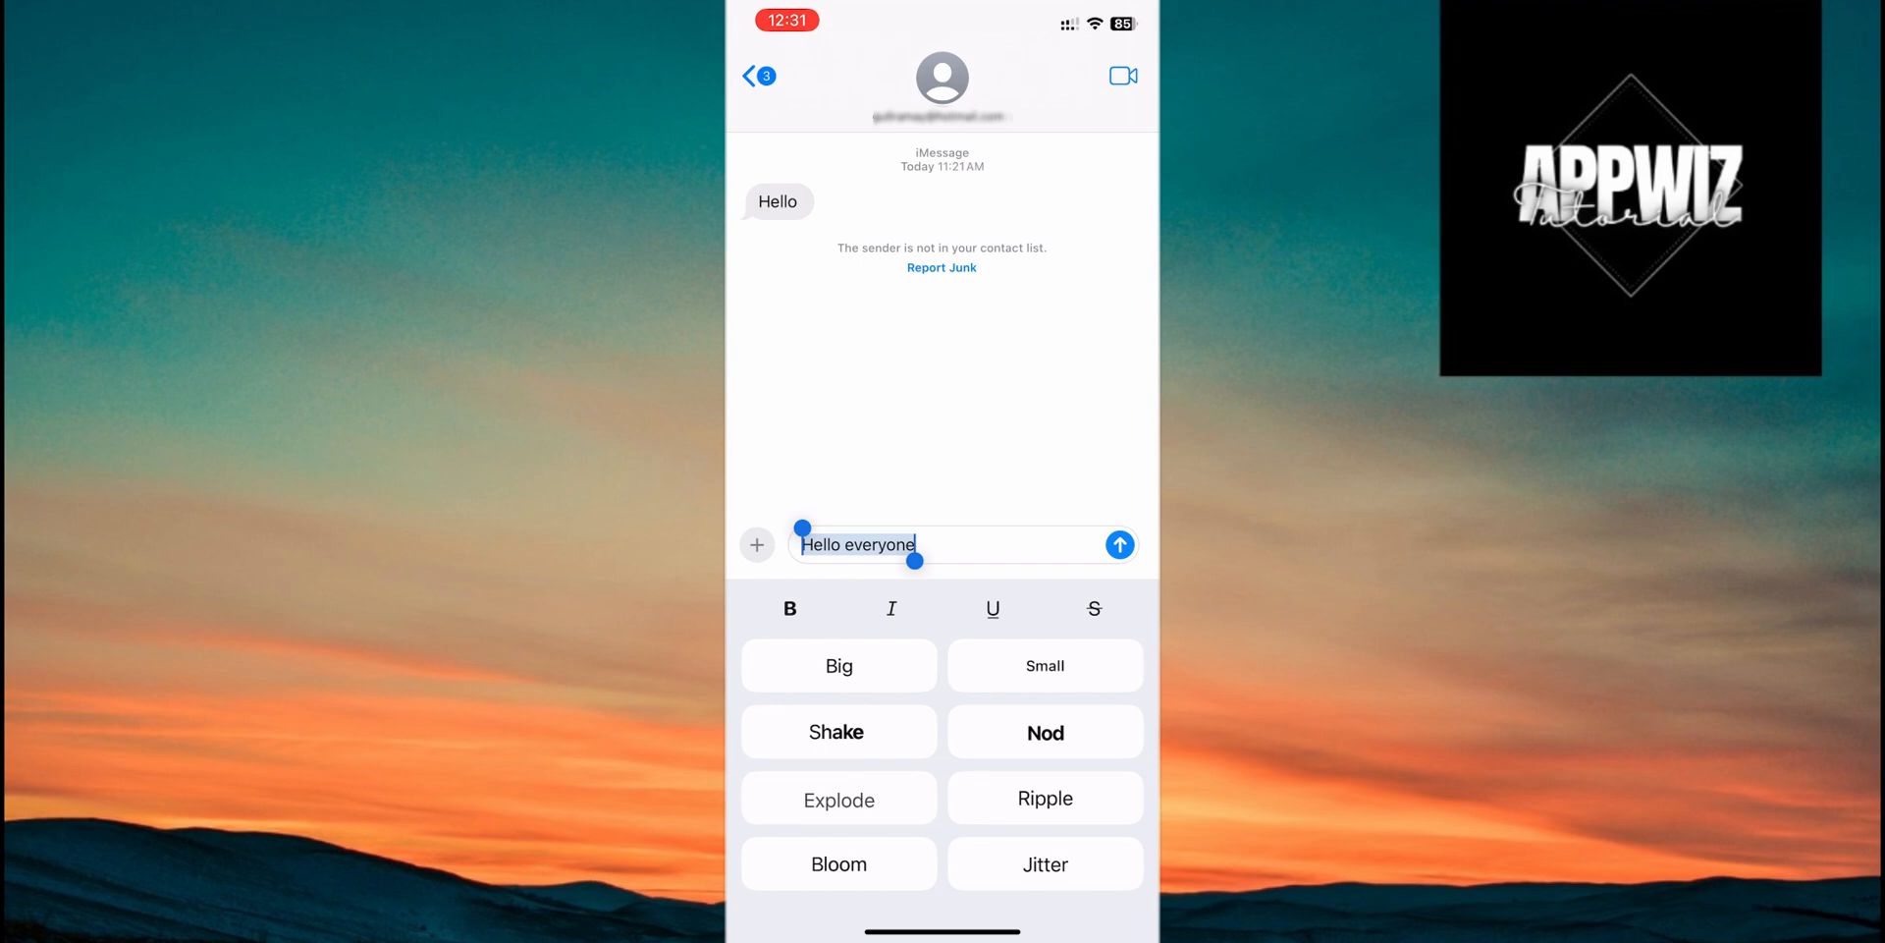
pyautogui.click(838, 664)
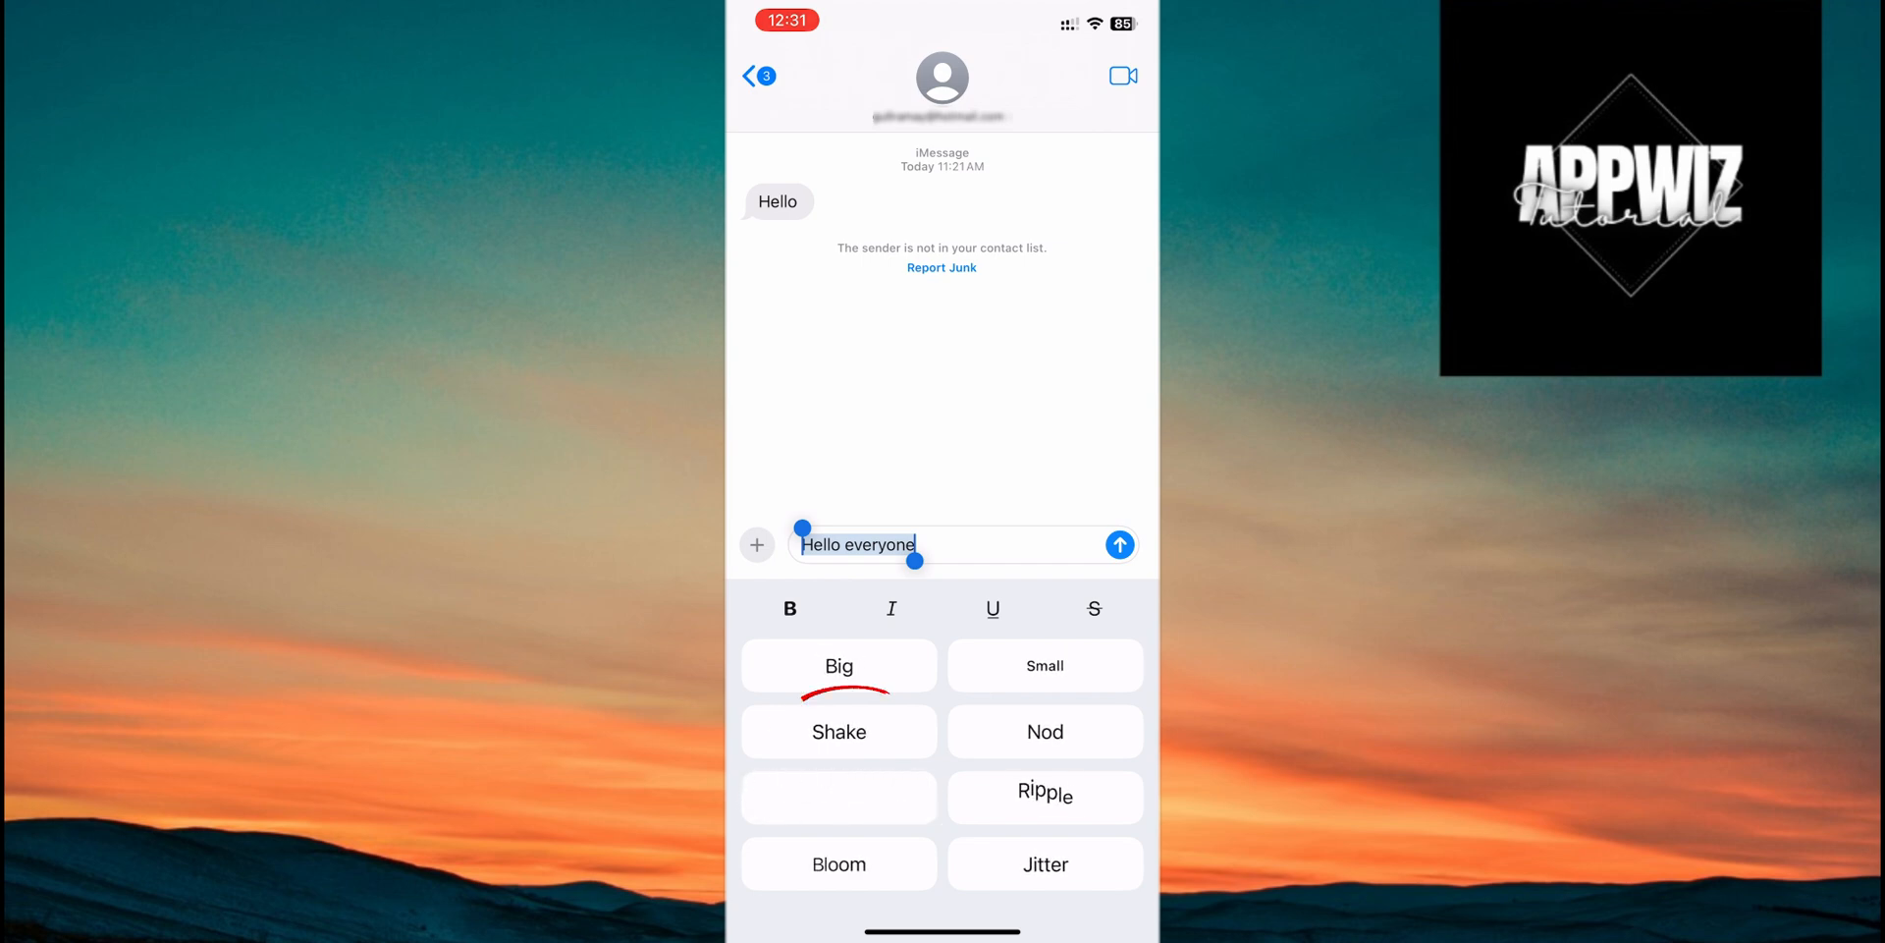
pyautogui.click(837, 731)
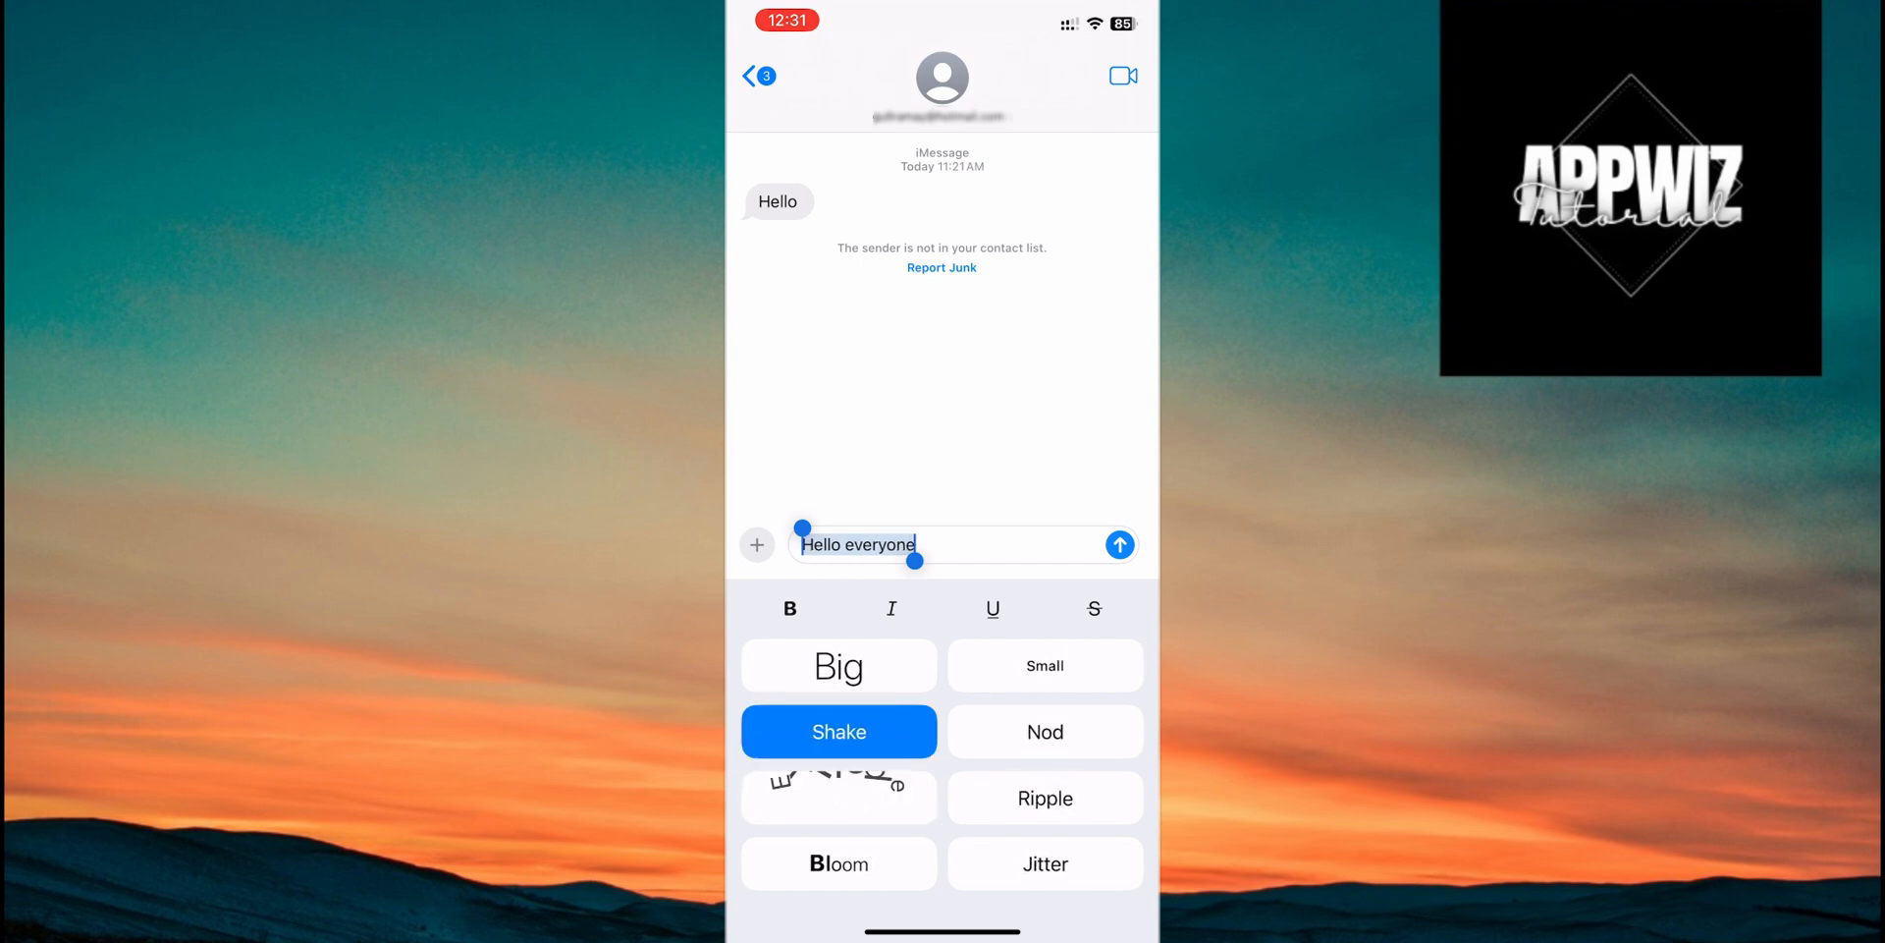
pyautogui.click(1118, 543)
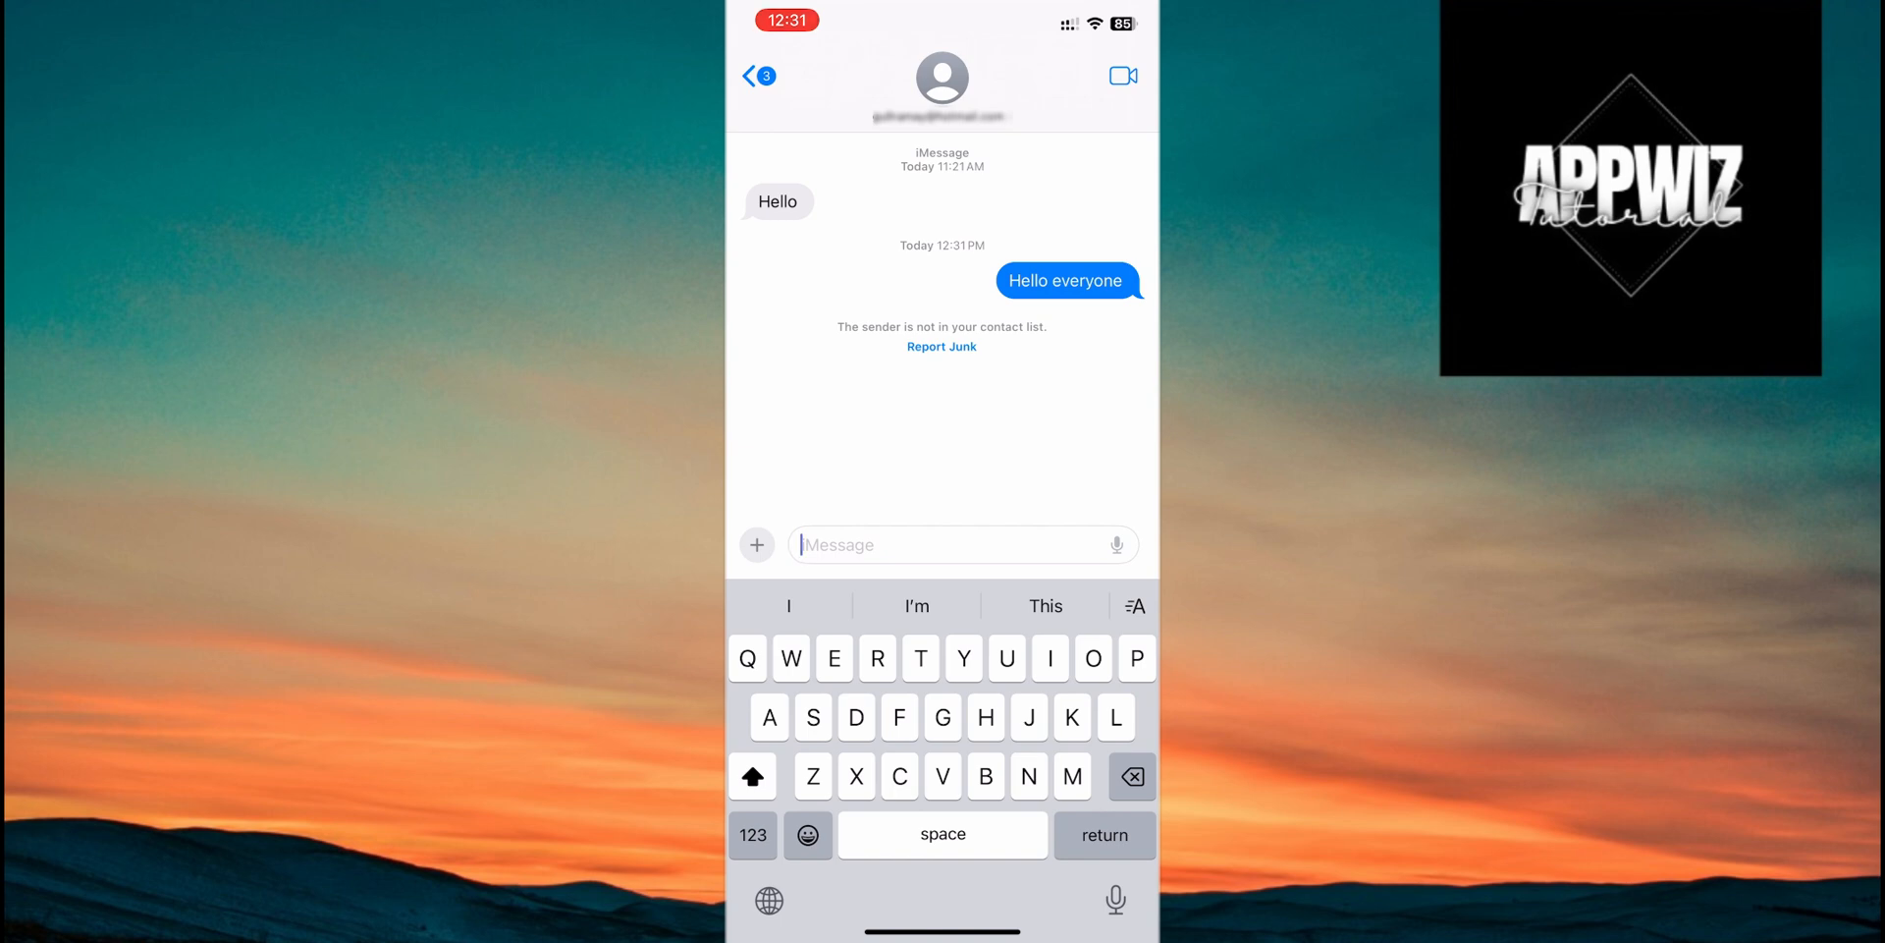